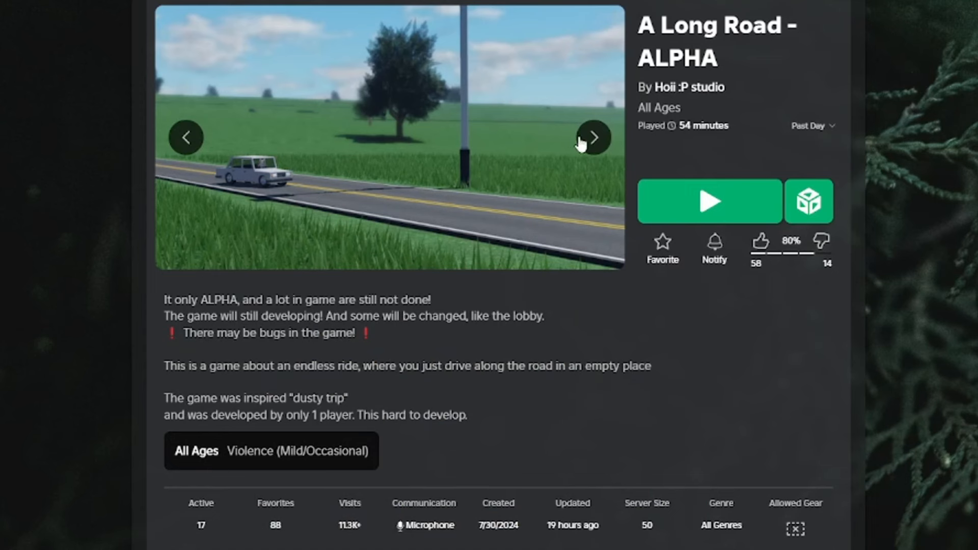
- Fuel the car to 10.4 of 60 litres with the red gas can, then close the filler
click(710, 200)
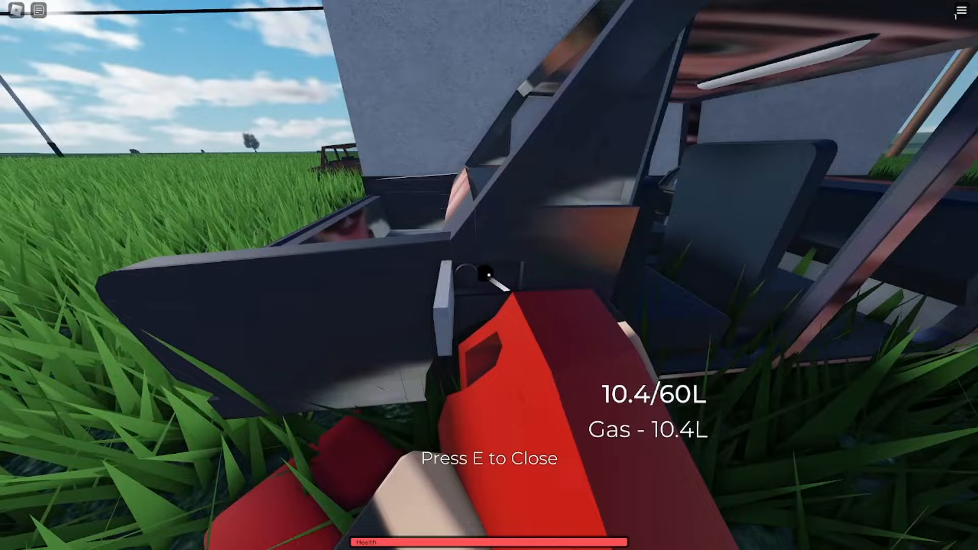
key(e)
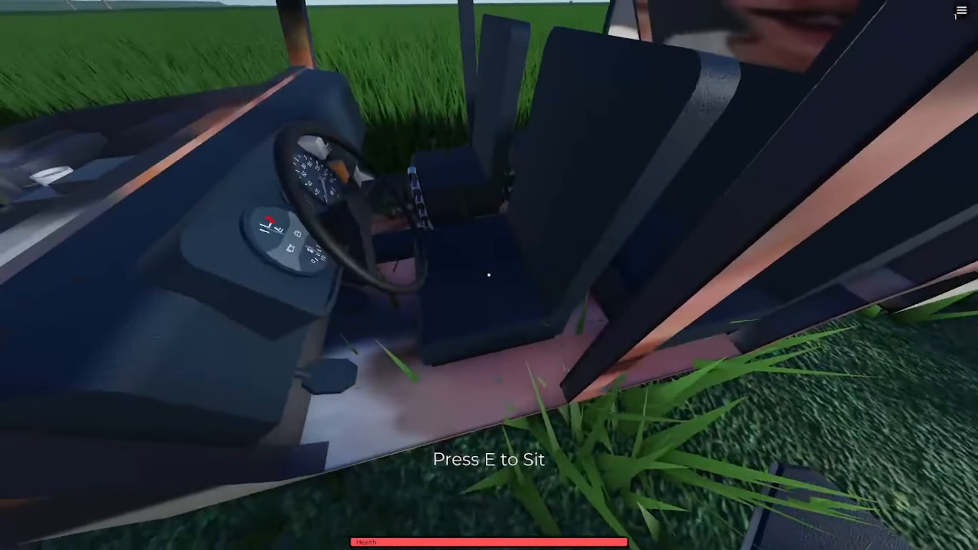
key(e)
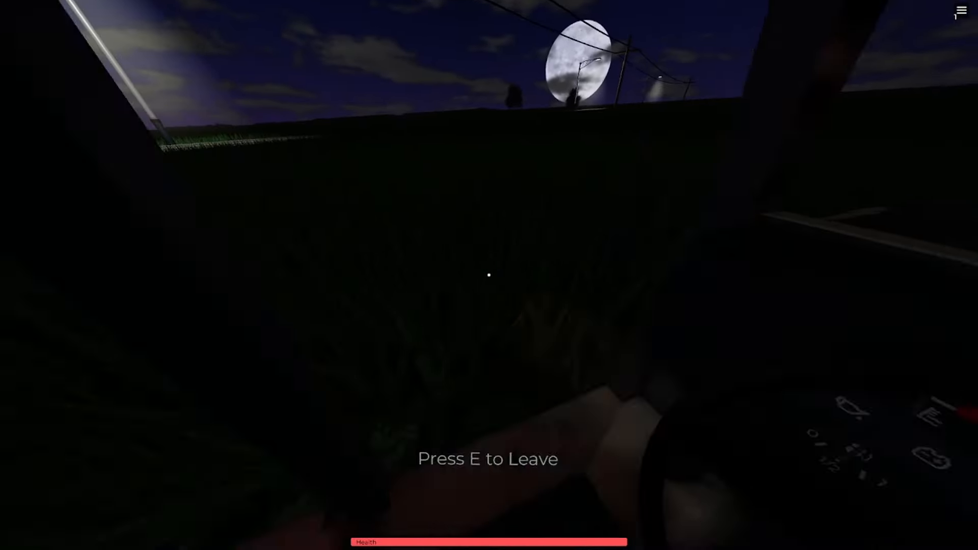
- Exit the car outside the lit garage with the tyre inside
key(e)
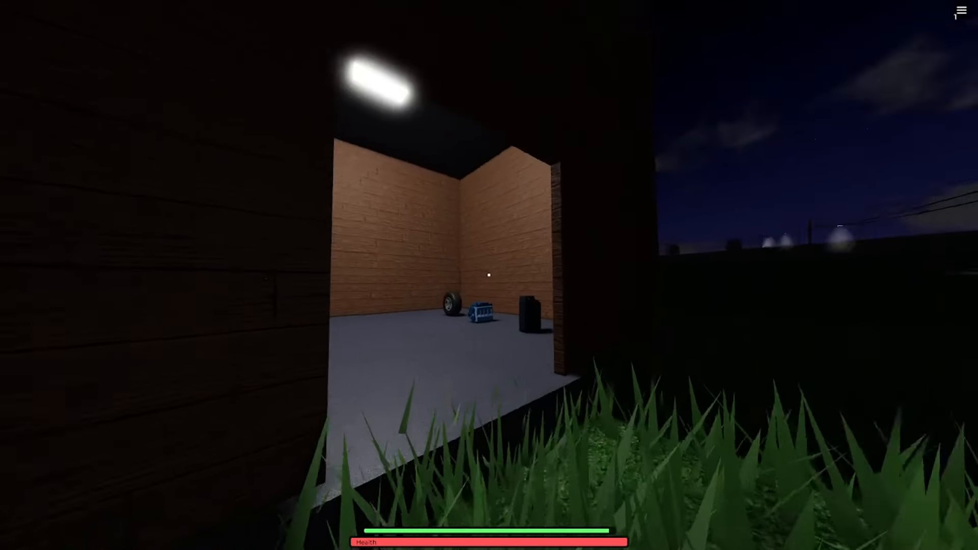